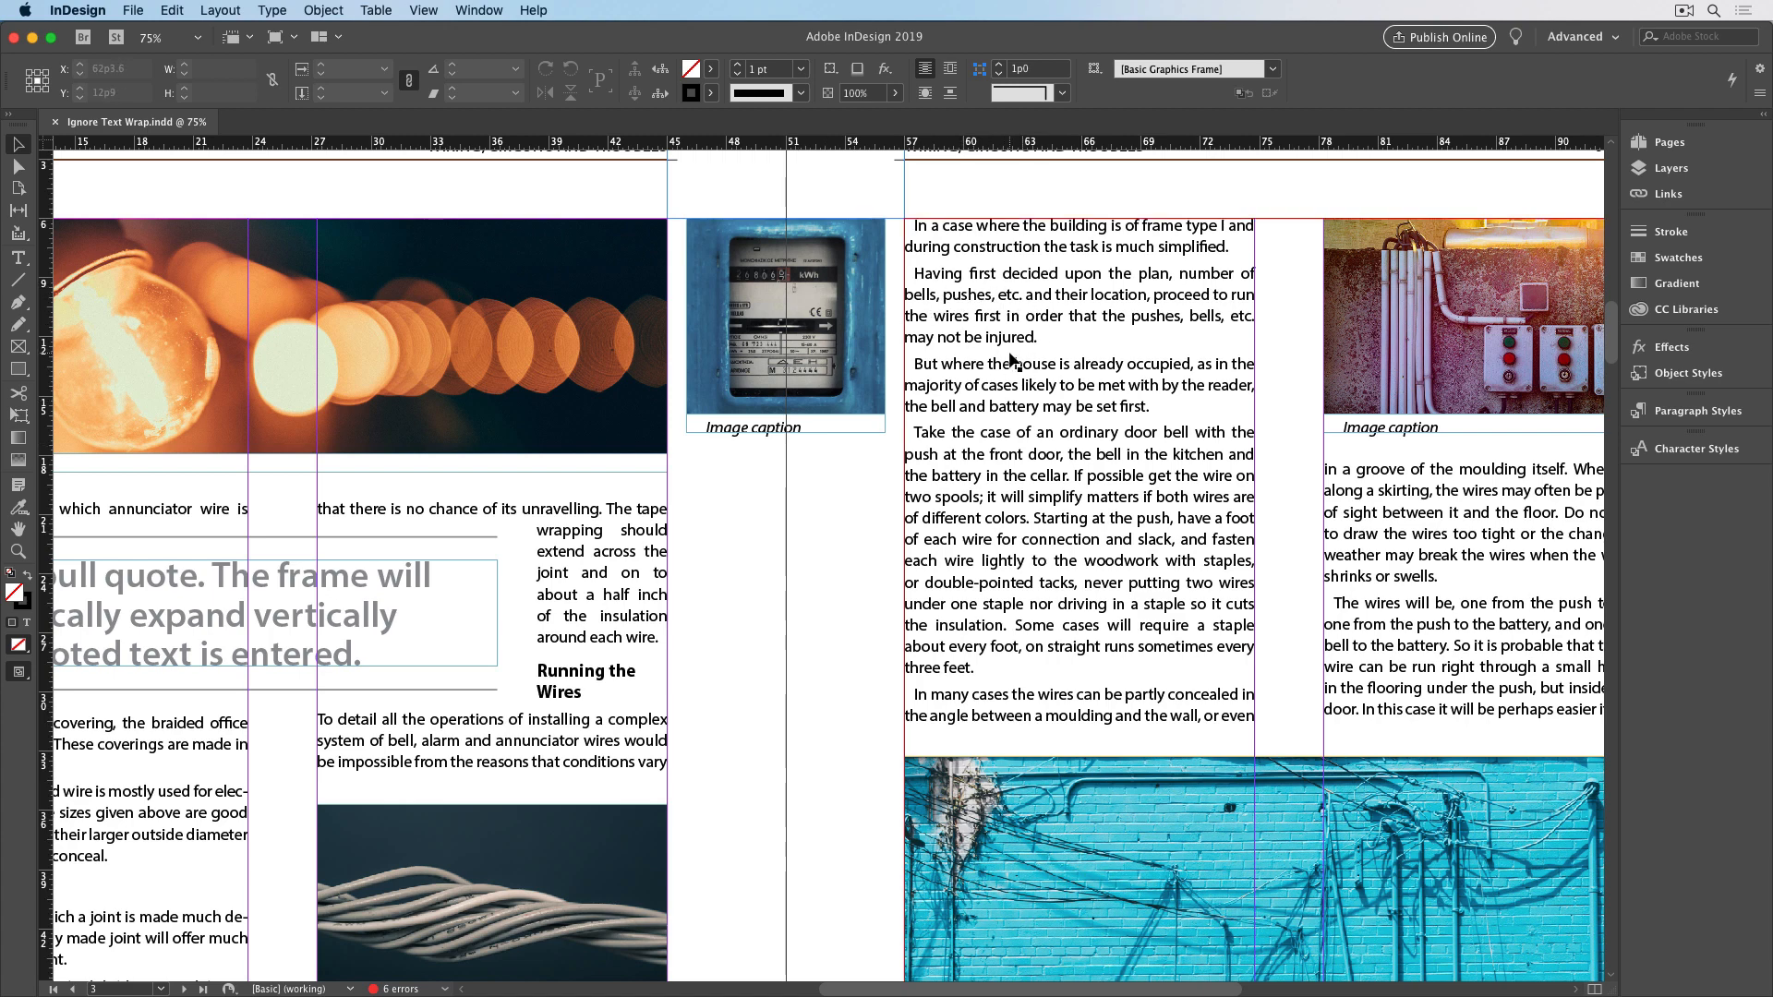
Select the meter photo with its caption and drag it to the first column's top
{"action": "left_click", "coordinate": [783, 319]}
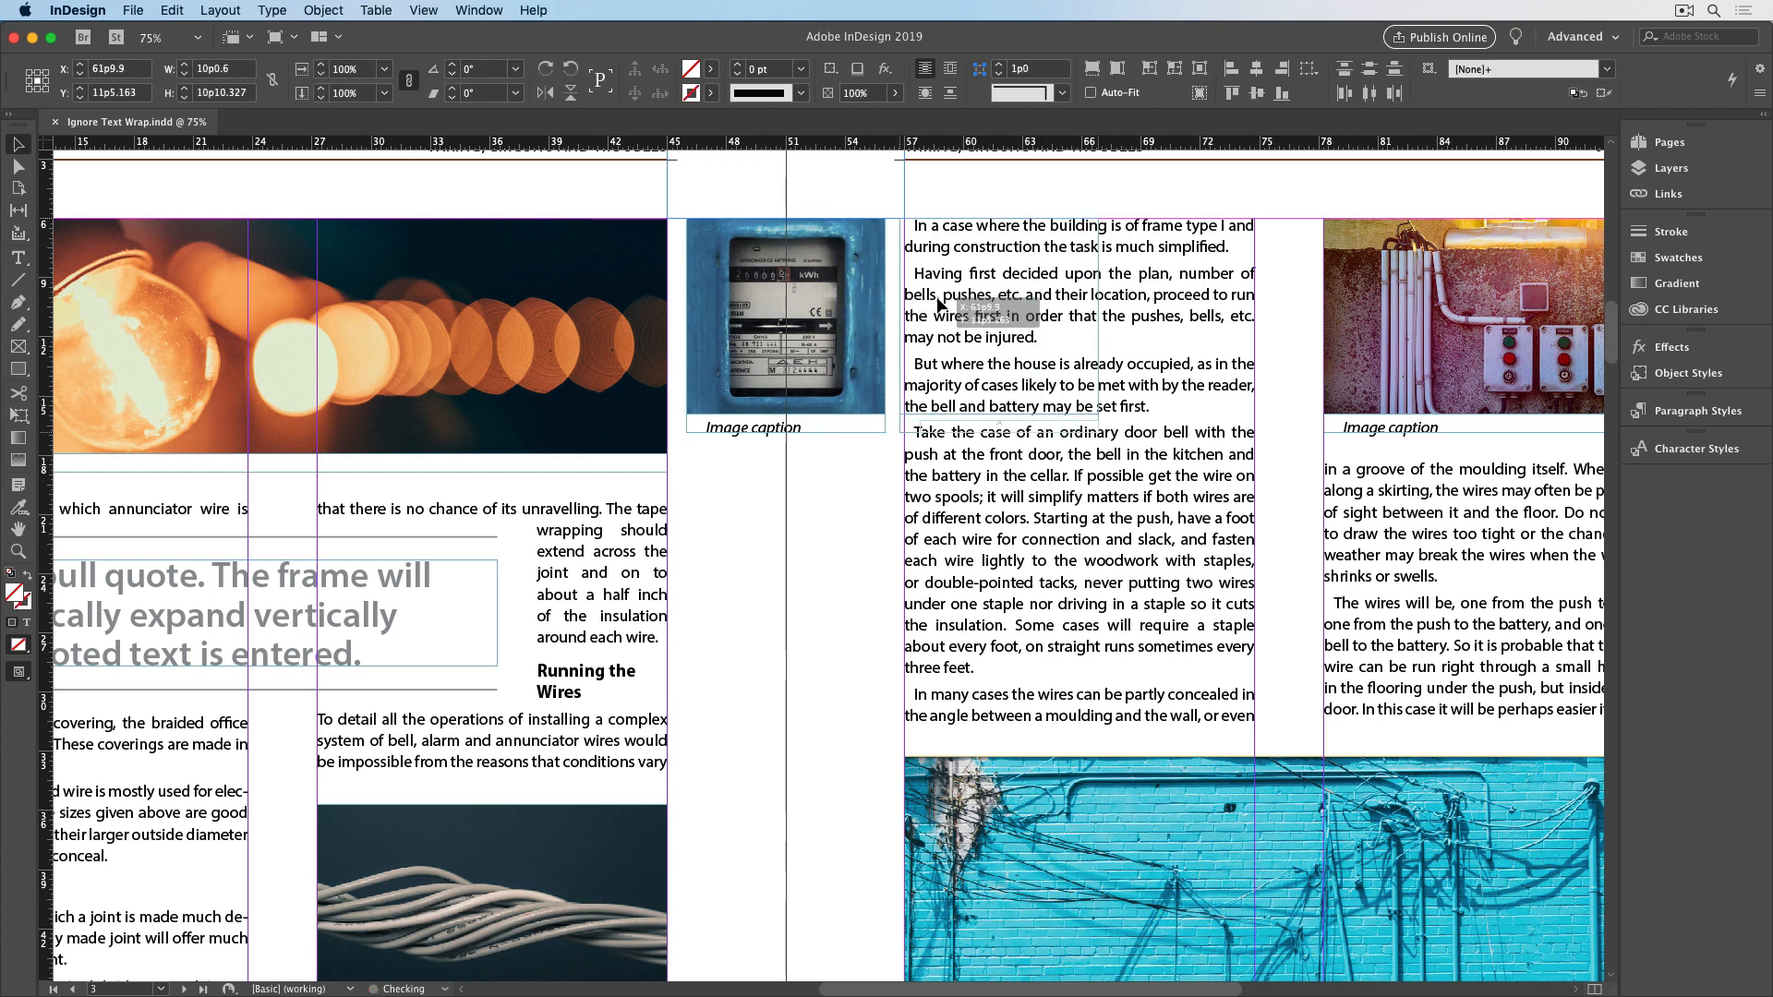
{"action": "left_click_drag", "start_coordinate": [784, 316], "coordinate": [1005, 316]}
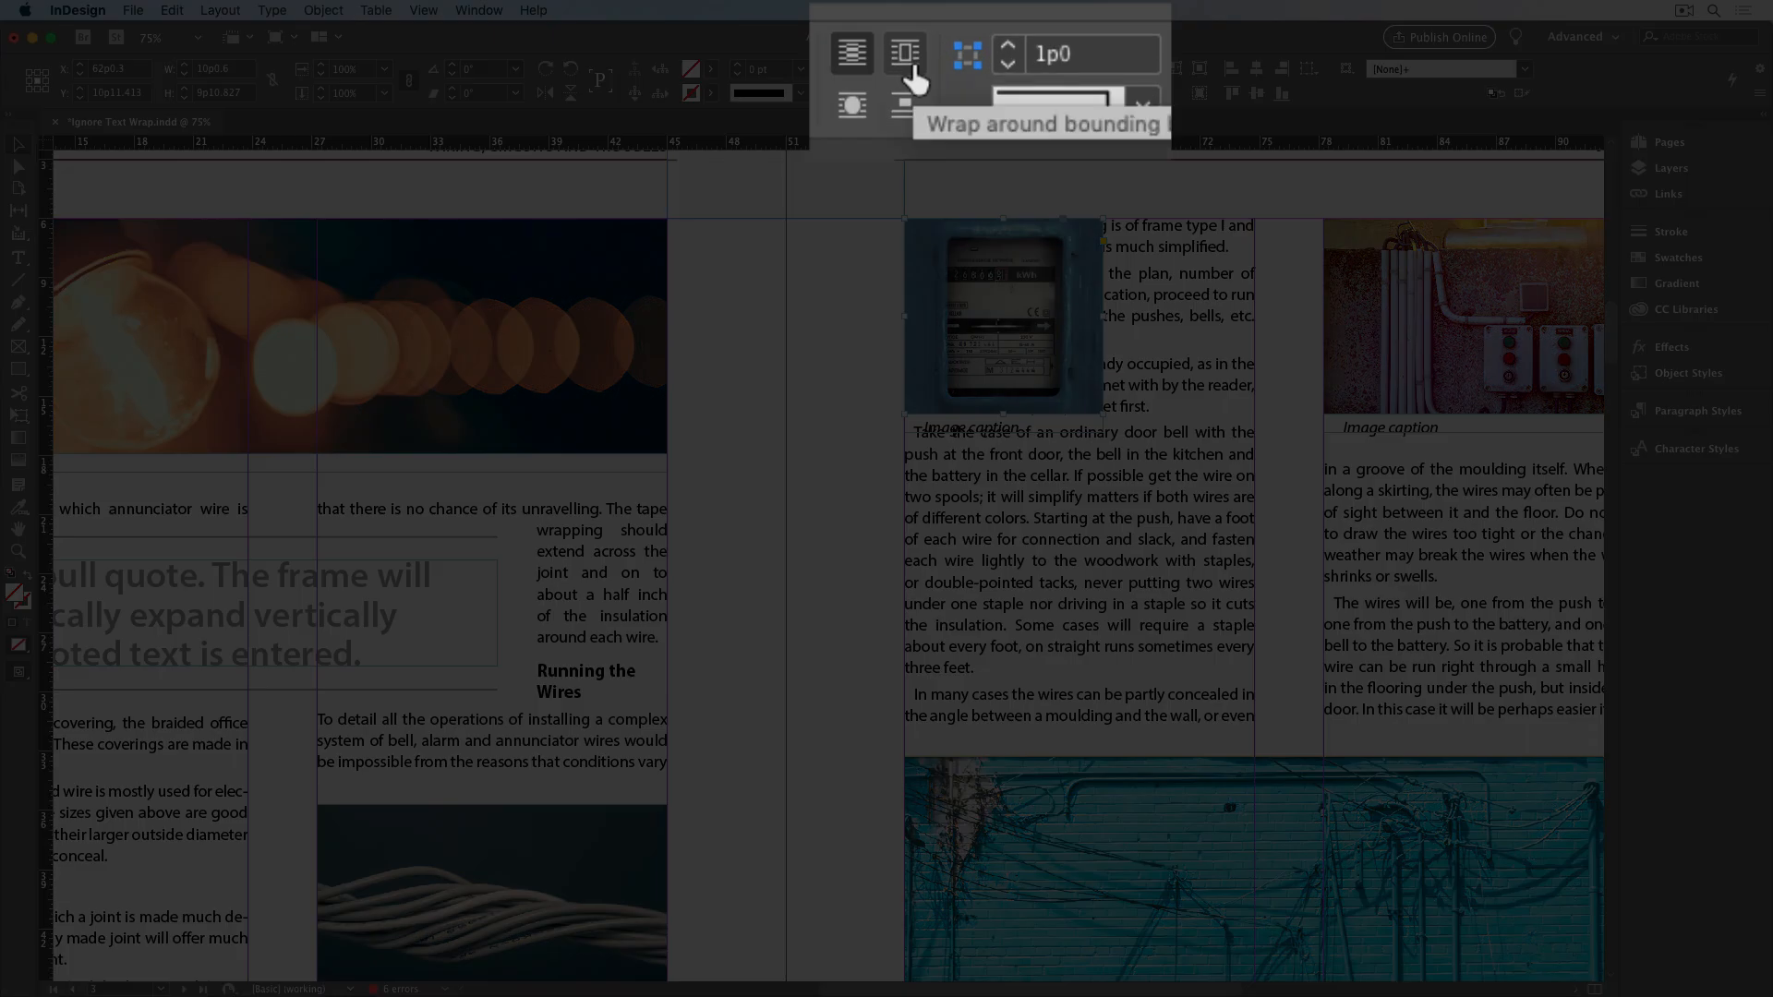
Apply Wrap Around Bounding Box so the body text flows beside the photo
{"action": "left_click", "coordinate": [904, 54]}
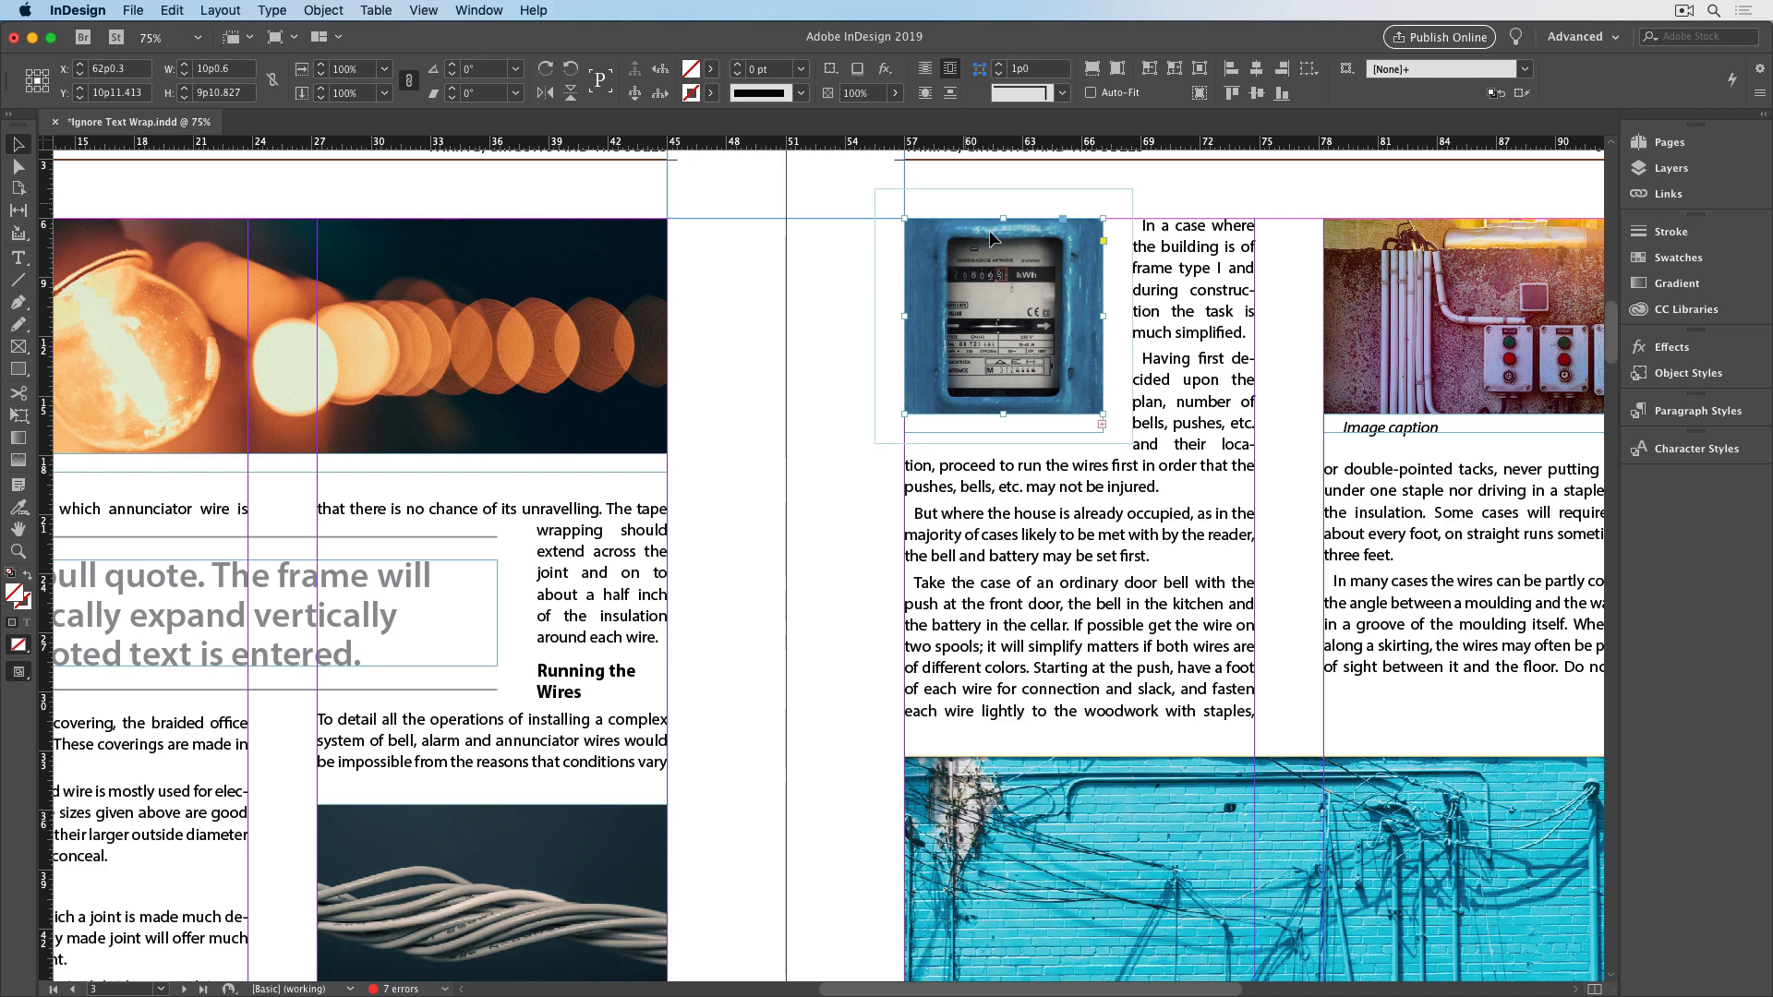
{"action": "mouse_move", "coordinate": [1081, 441]}
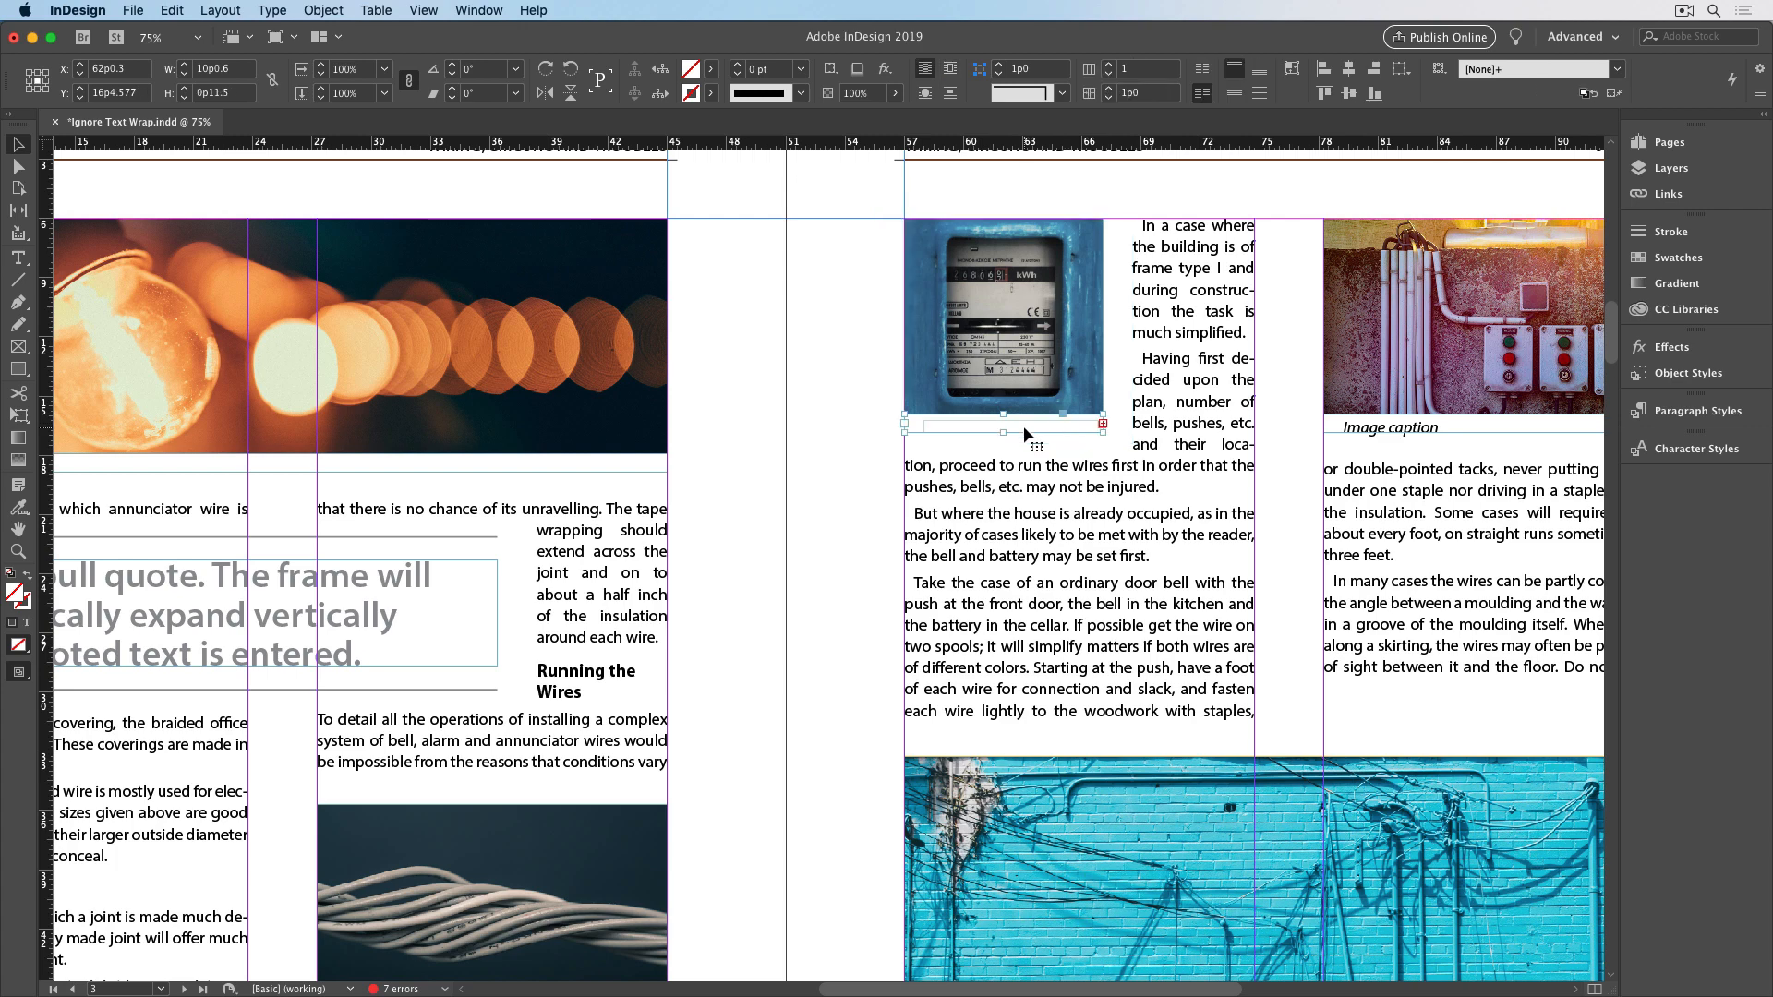
Set the caption frame's Text Frame Options to Ignore Text Wrap with Preview on
{"action": "left_click", "coordinate": [322, 11]}
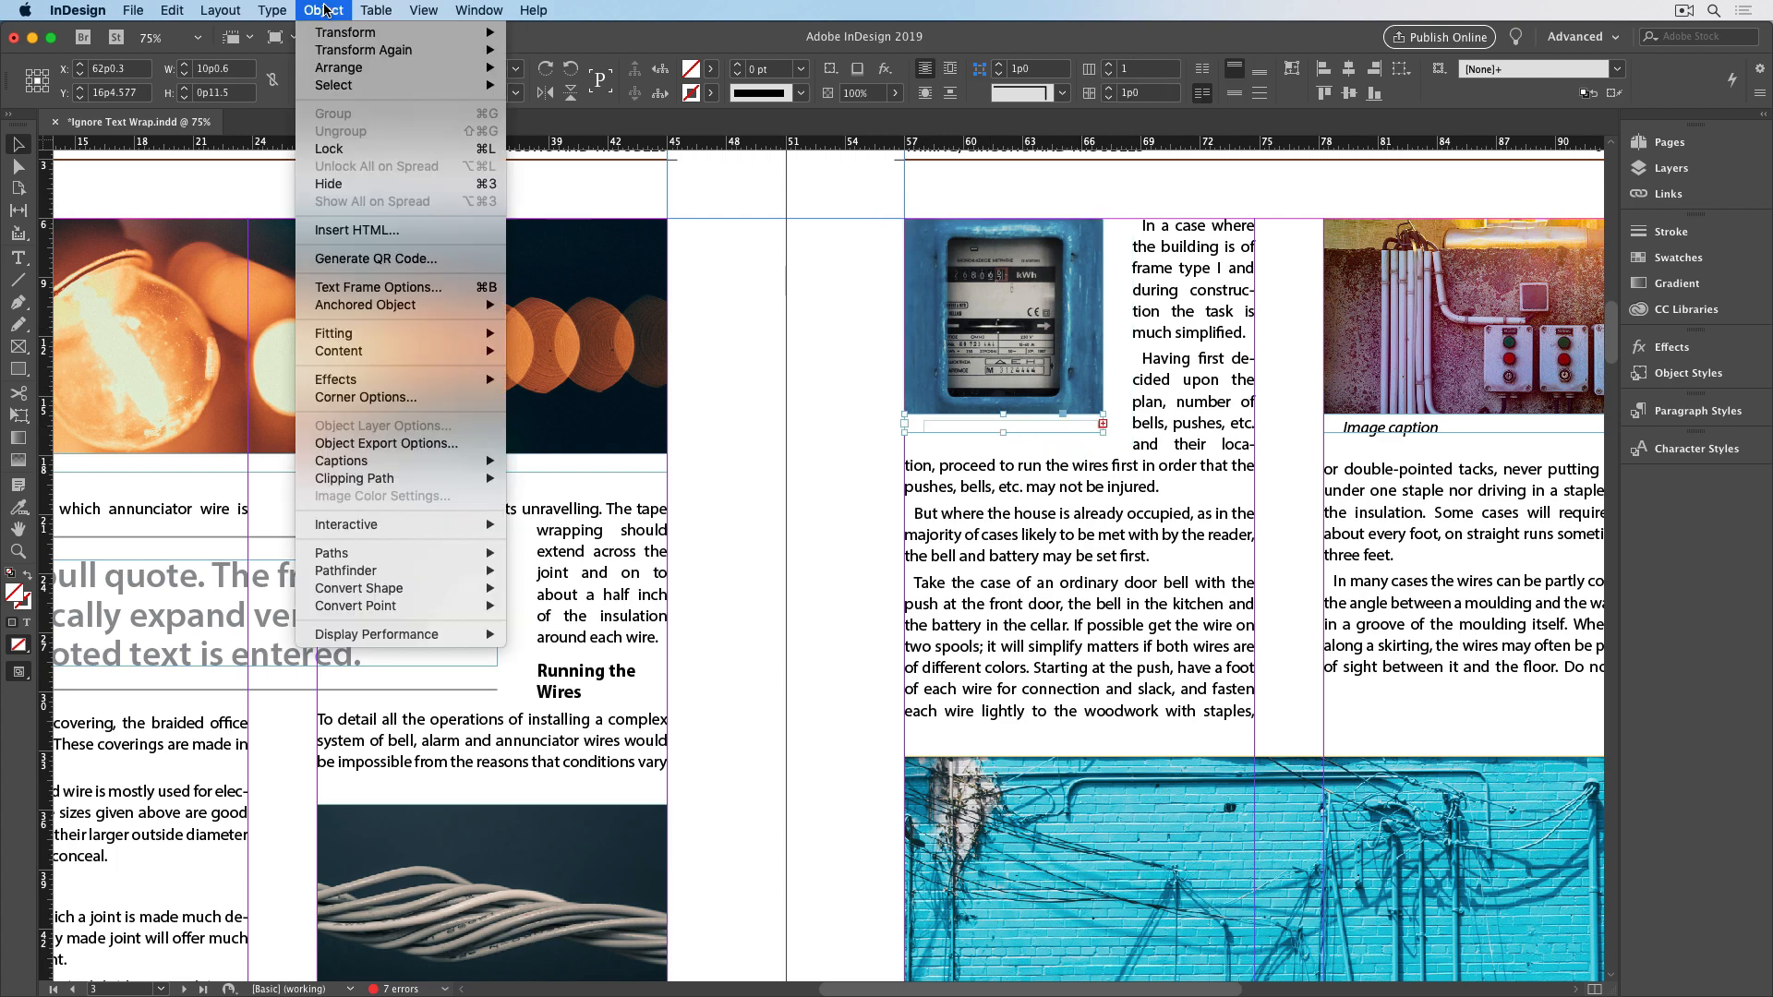
{"action": "left_click", "coordinate": [377, 286]}
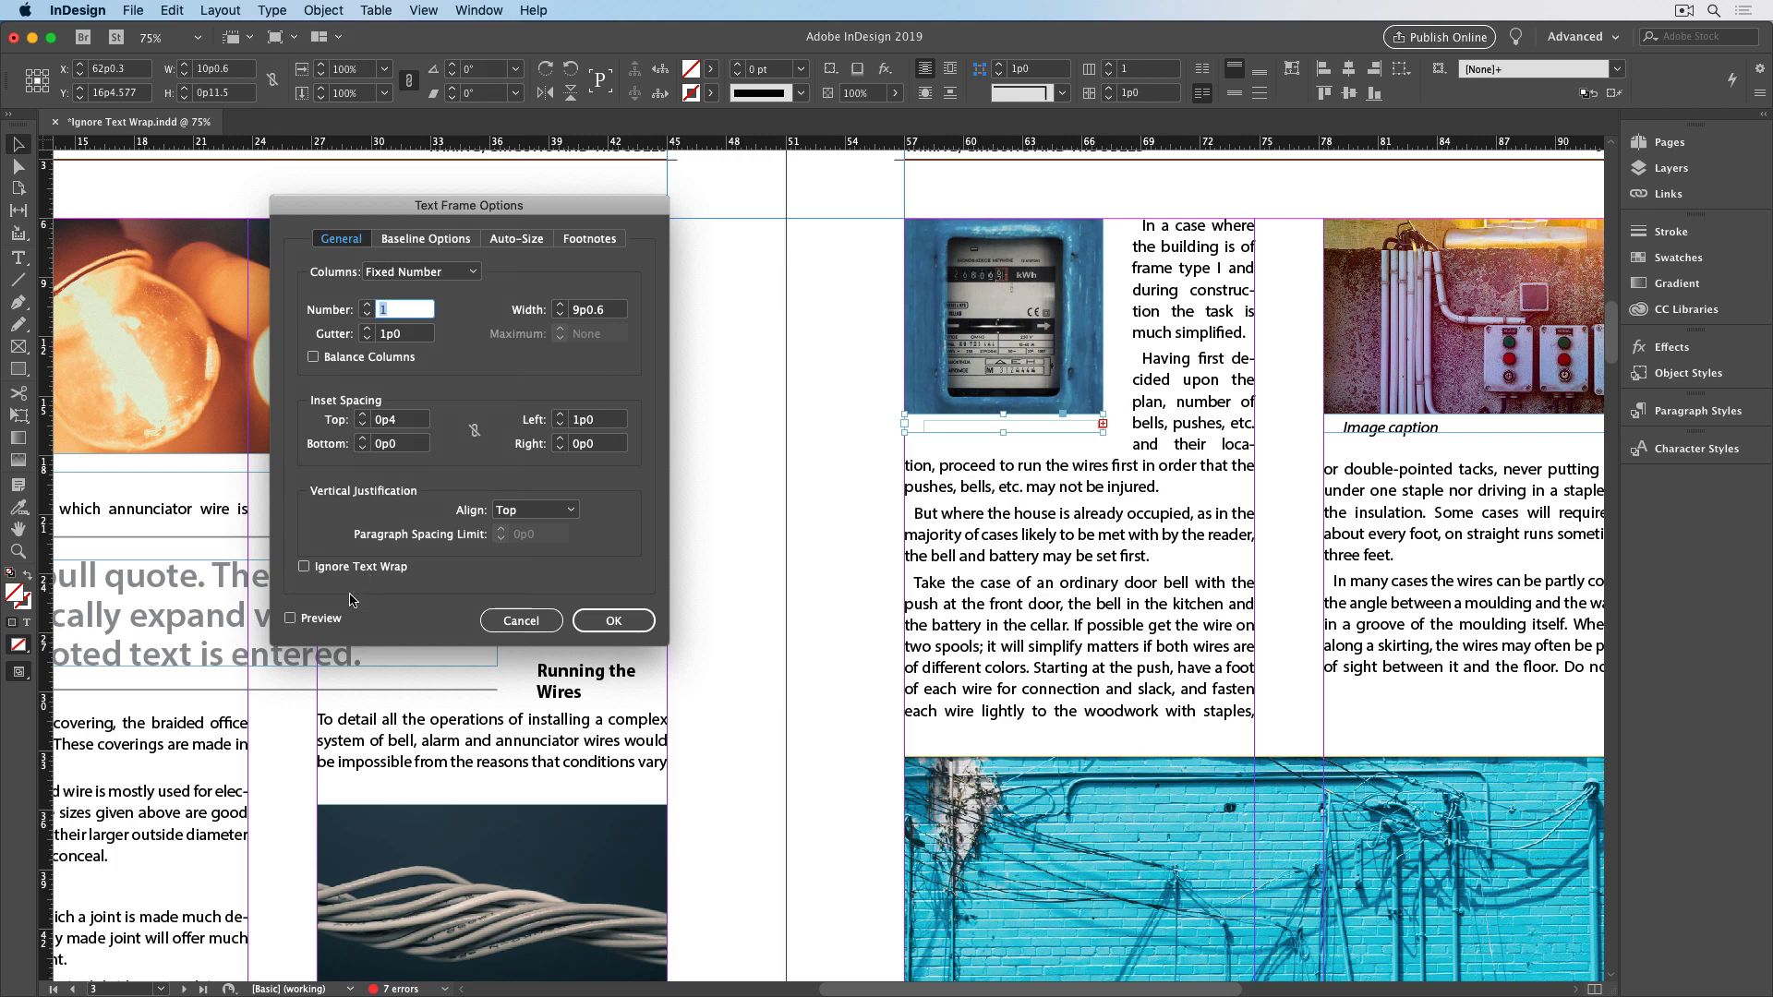
{"action": "left_click", "coordinate": [290, 618]}
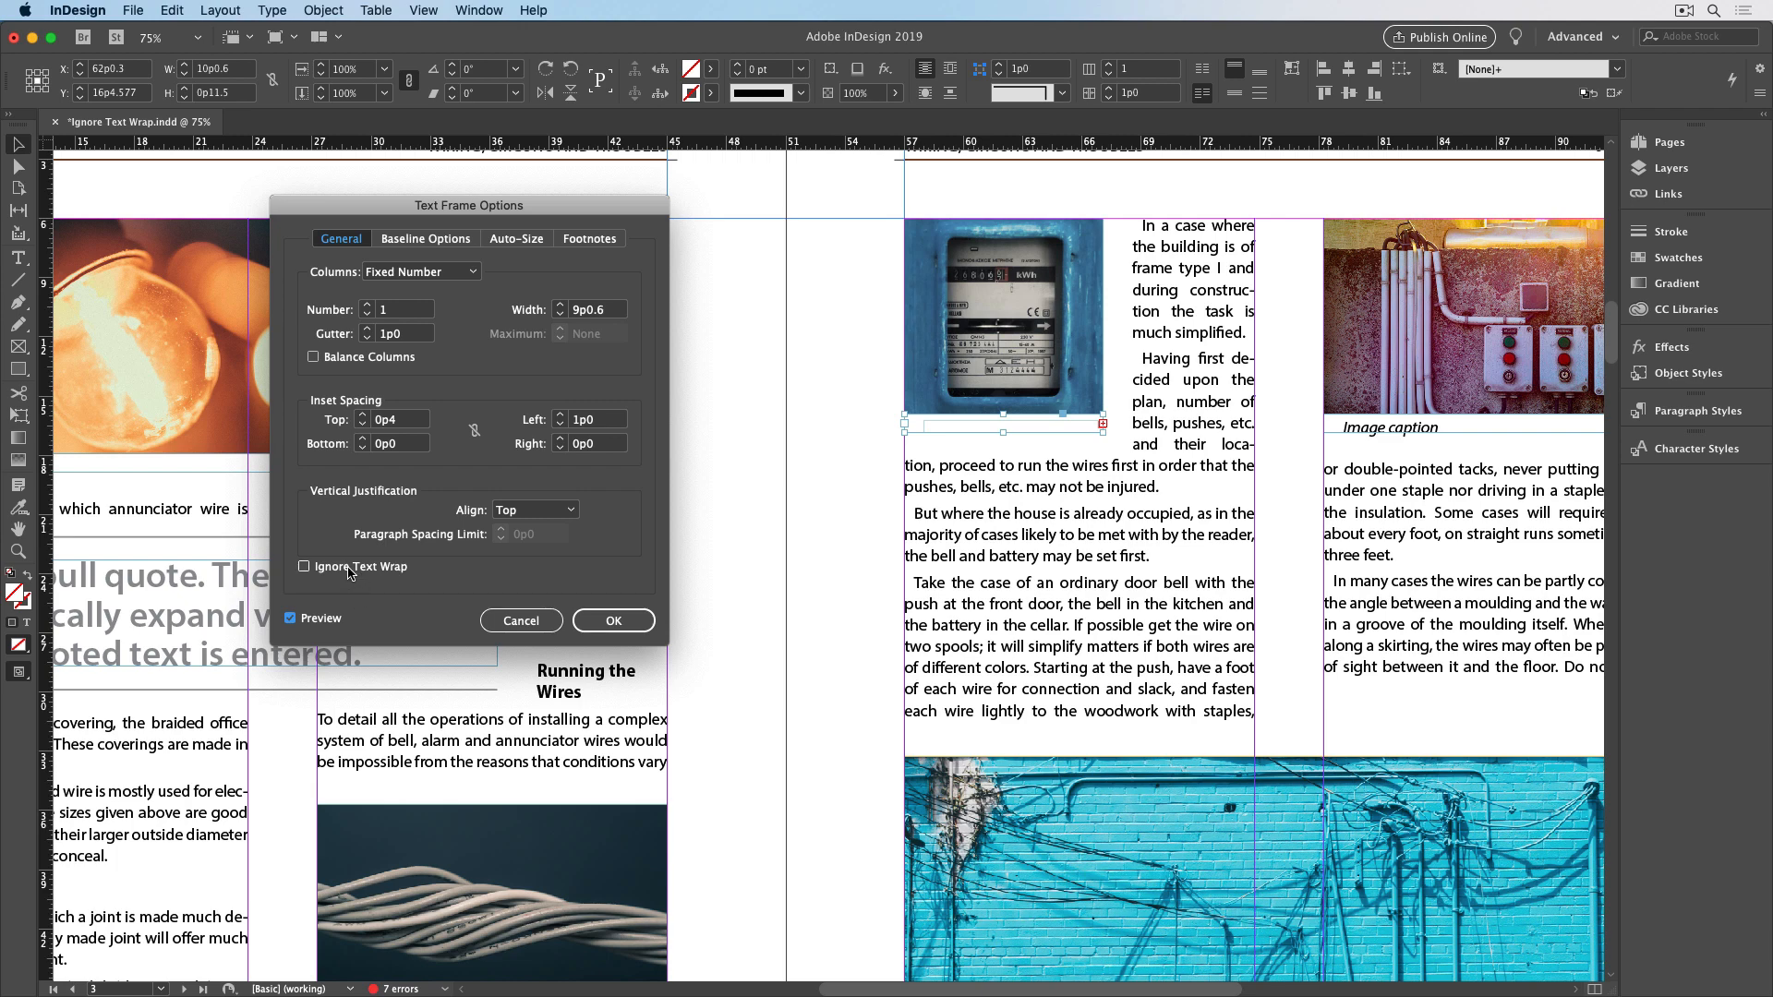
{"action": "left_click", "coordinate": [304, 567]}
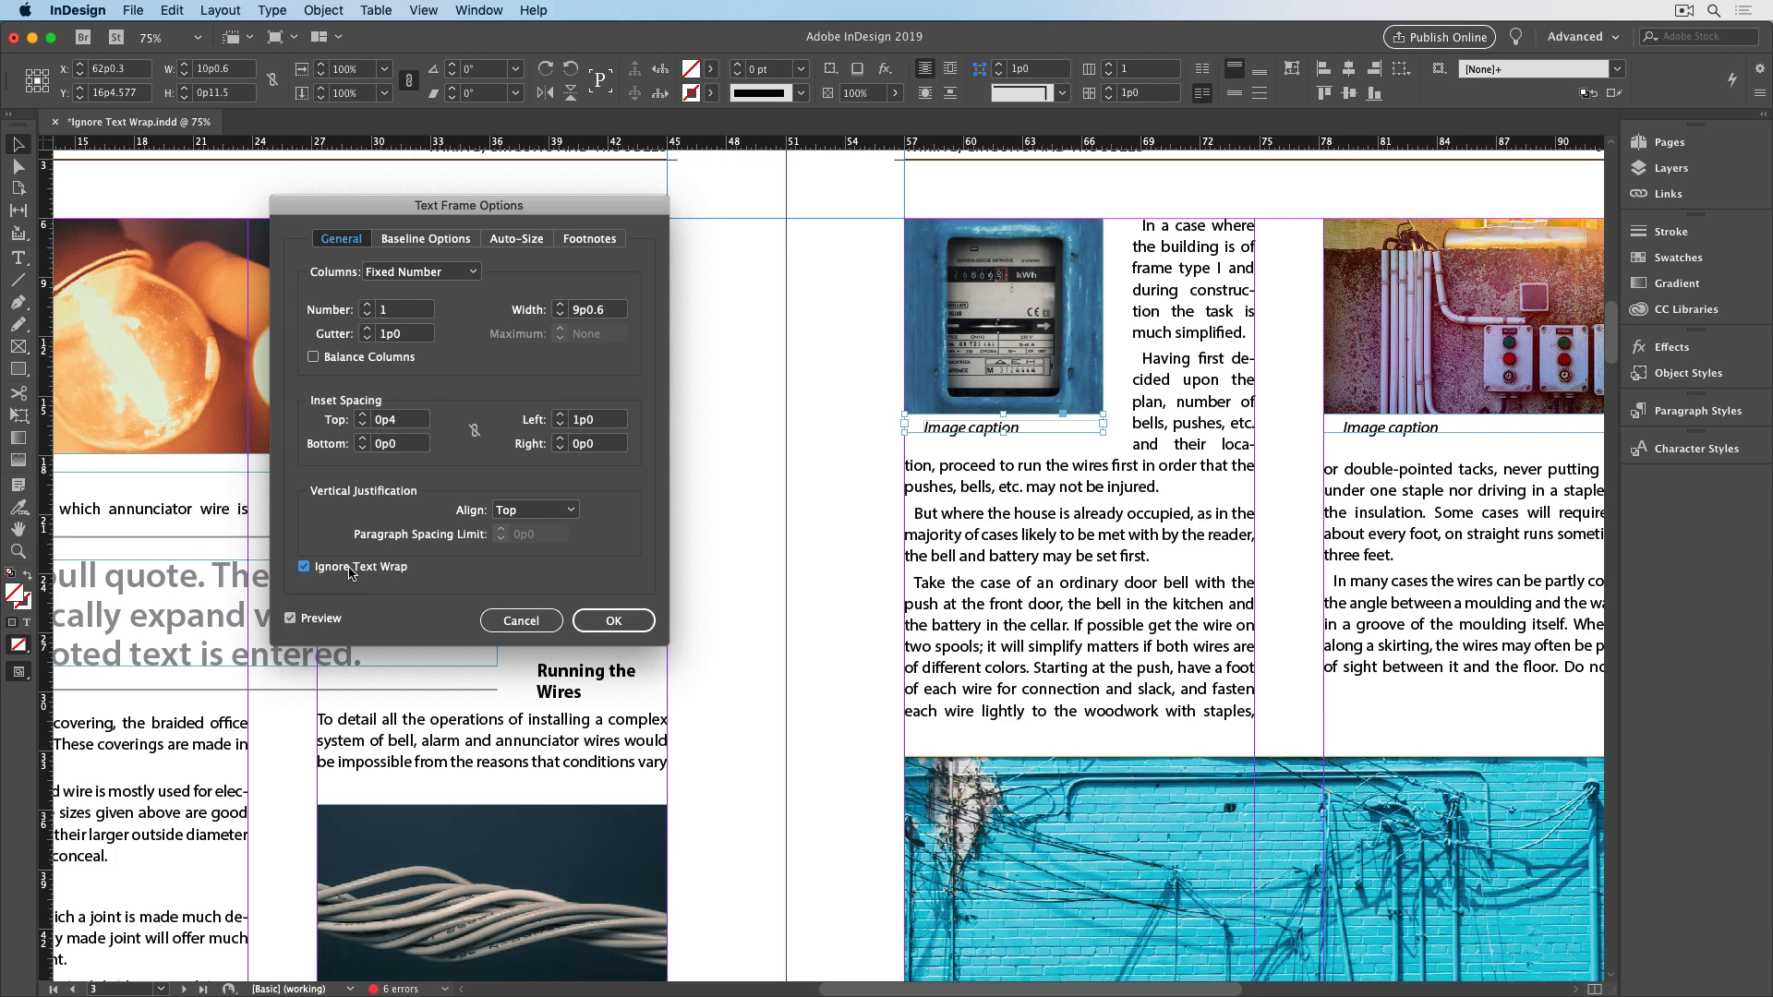
{"action": "mouse_move", "coordinate": [958, 451]}
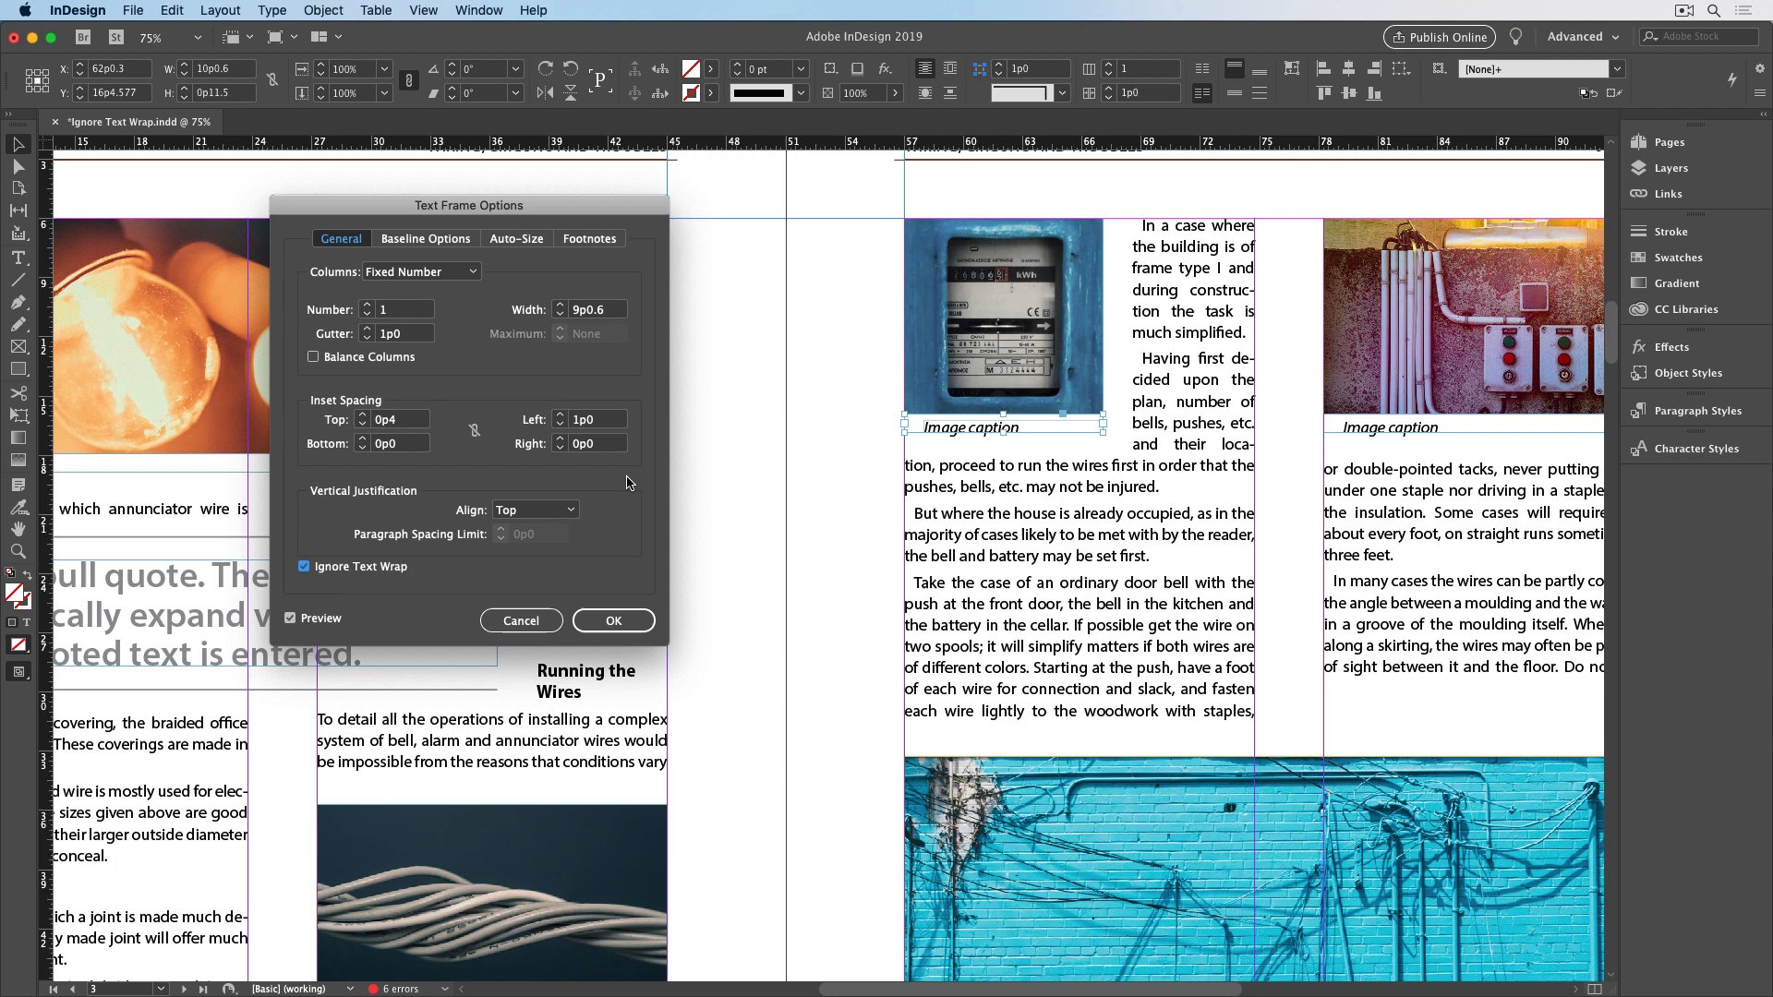
{"action": "left_click", "coordinate": [613, 621]}
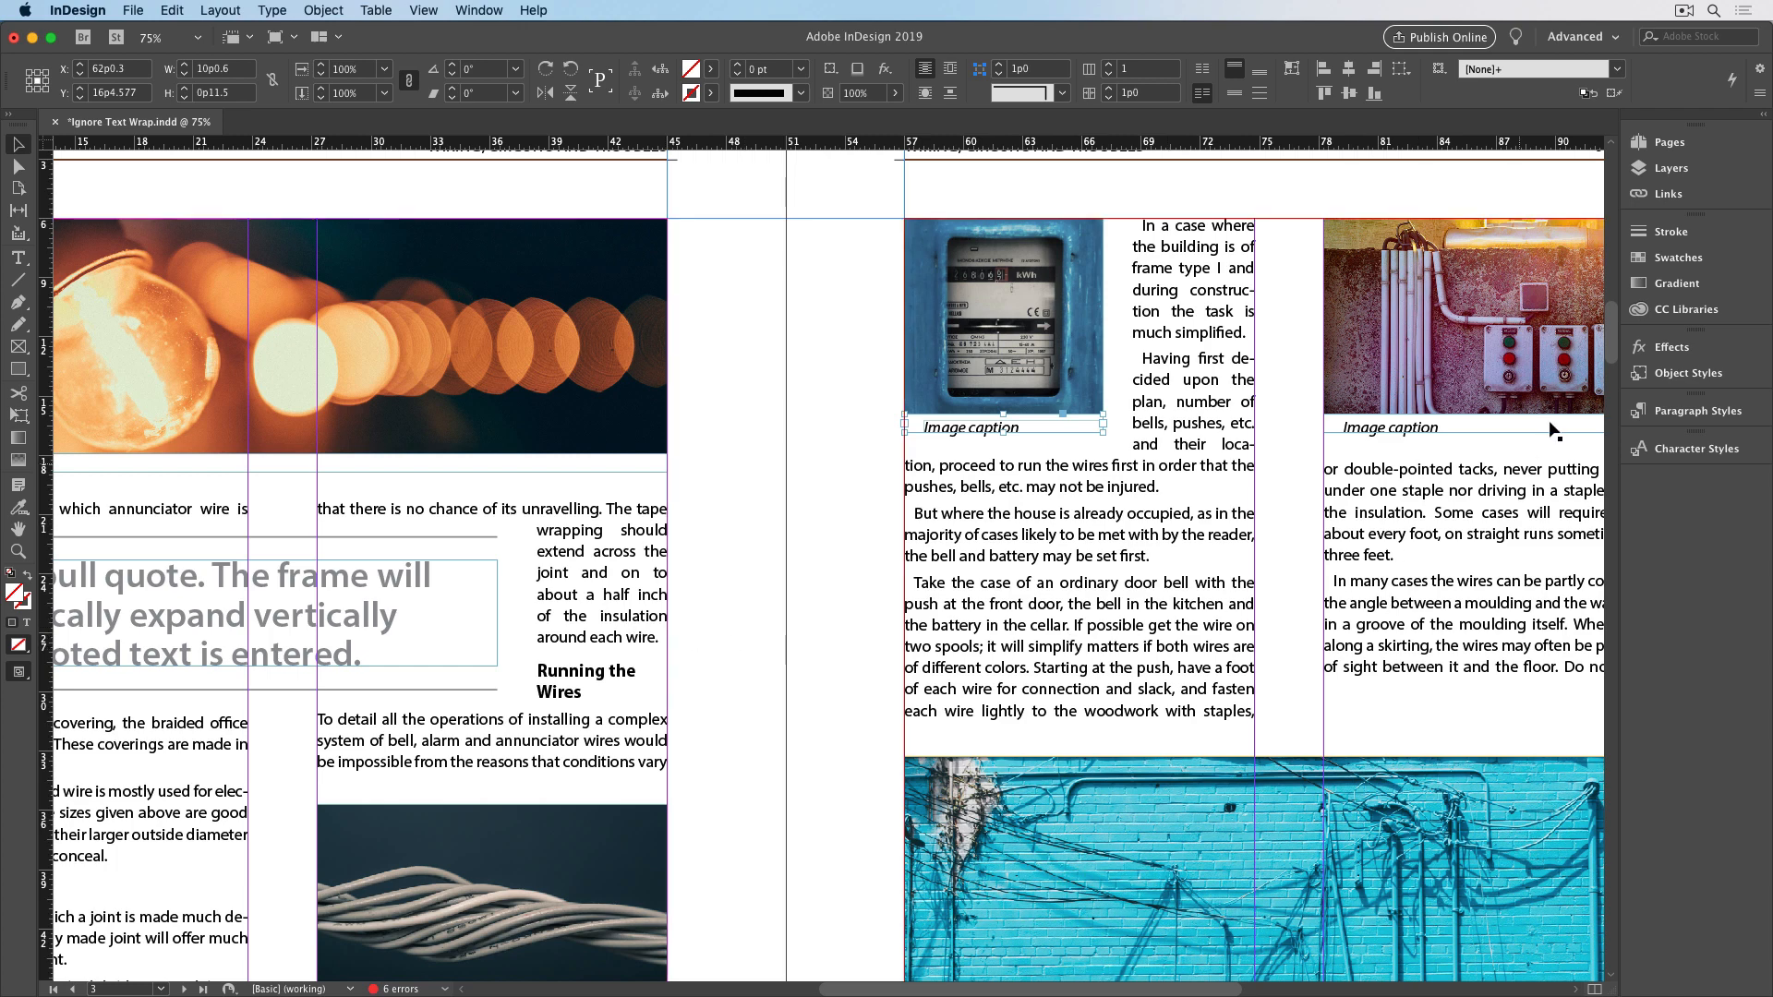
Show the Object Styles panel from the right-hand dock
{"action": "left_click", "coordinate": [1688, 373]}
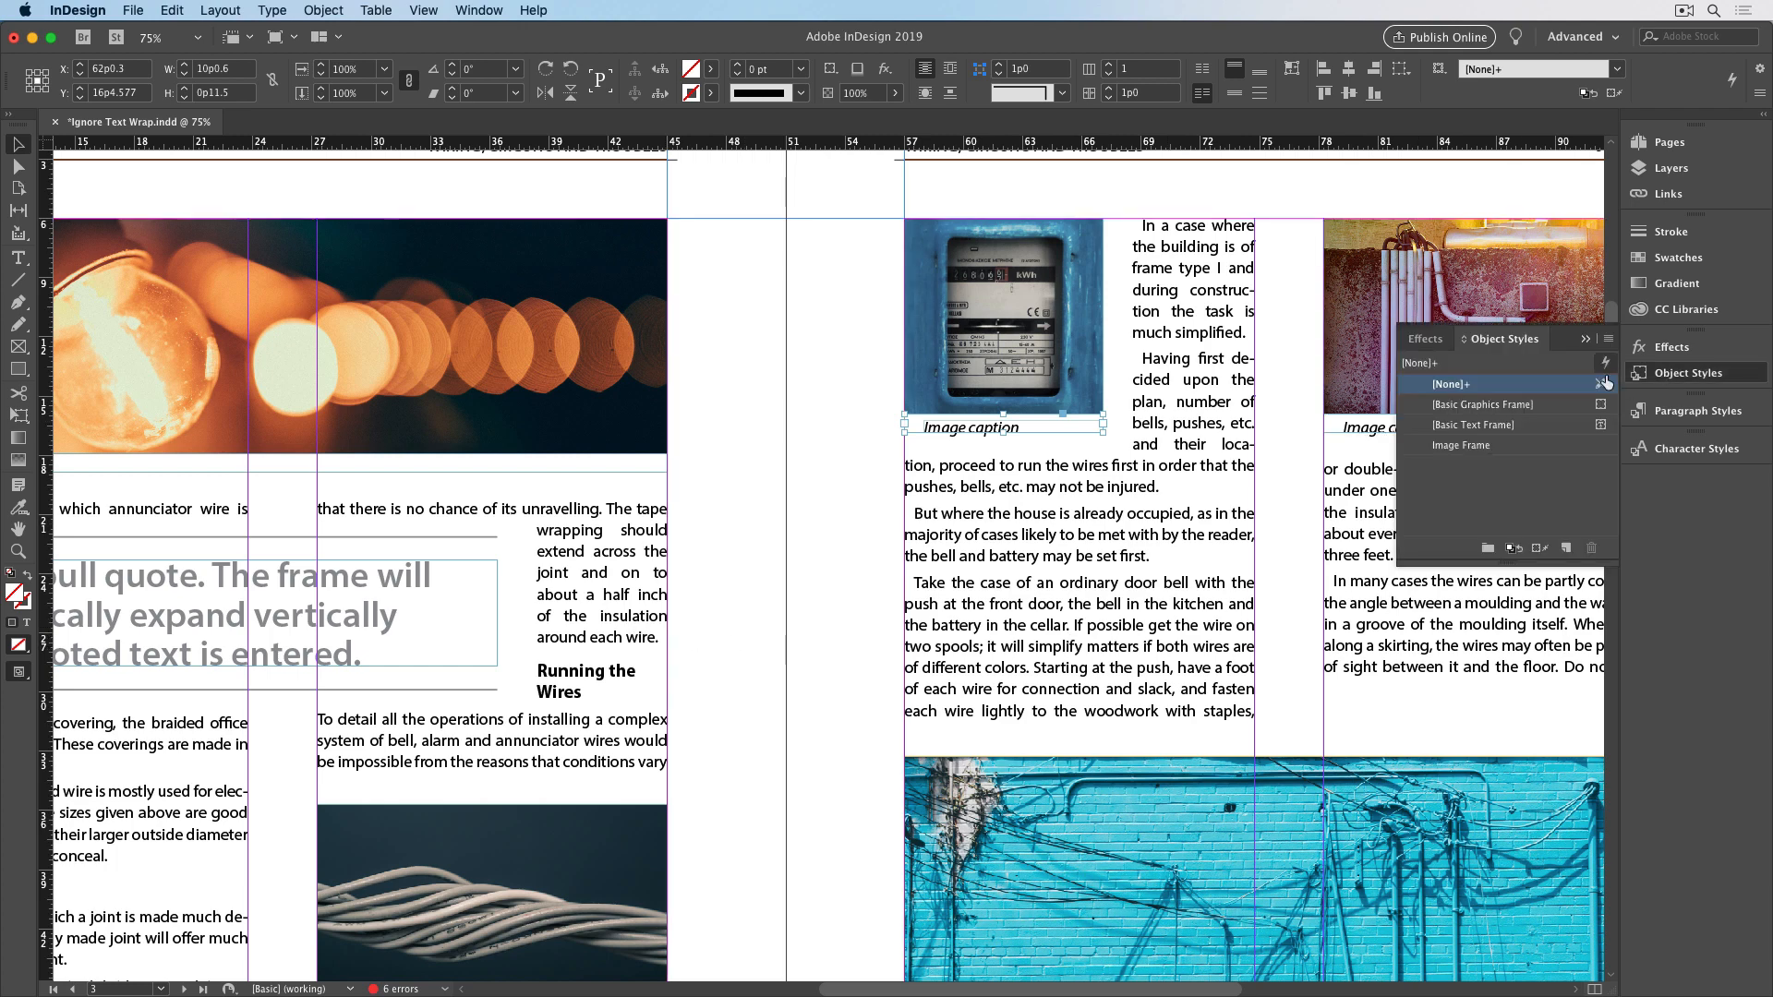
Create a new object style named Caption Frame including the Text Frame General Options
{"action": "left_click", "coordinate": [1568, 549]}
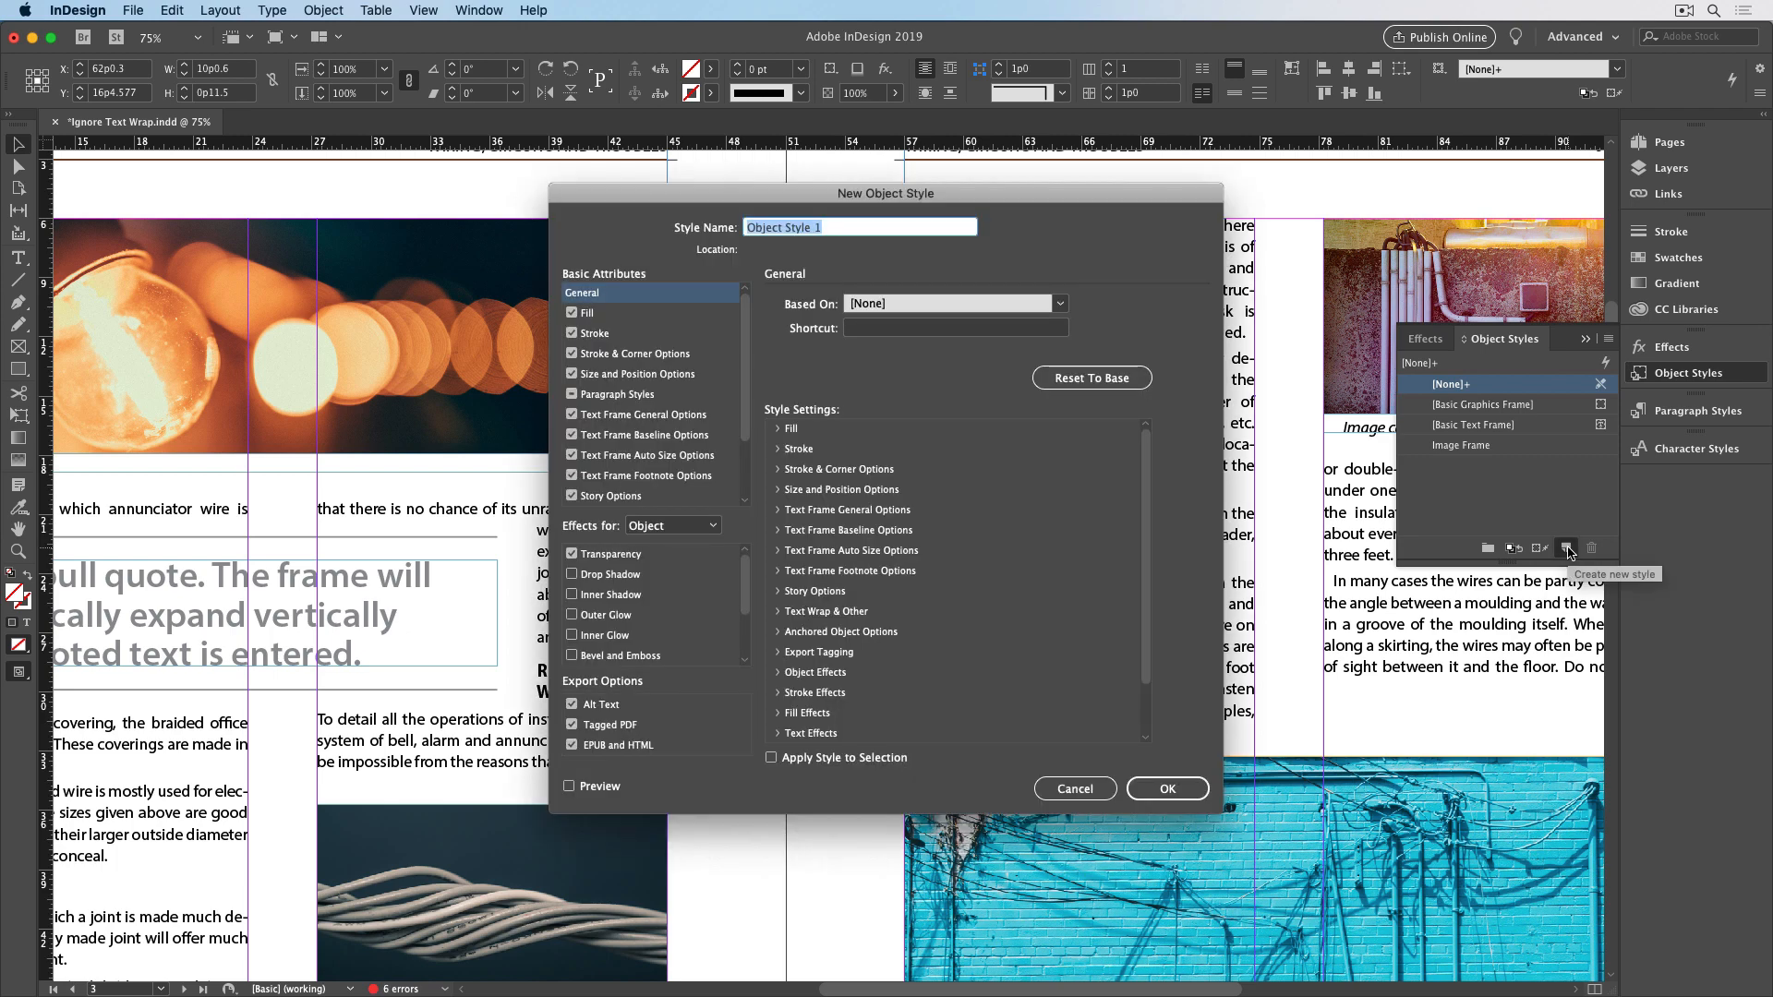
{"action": "type", "text": "Caption Frame"}
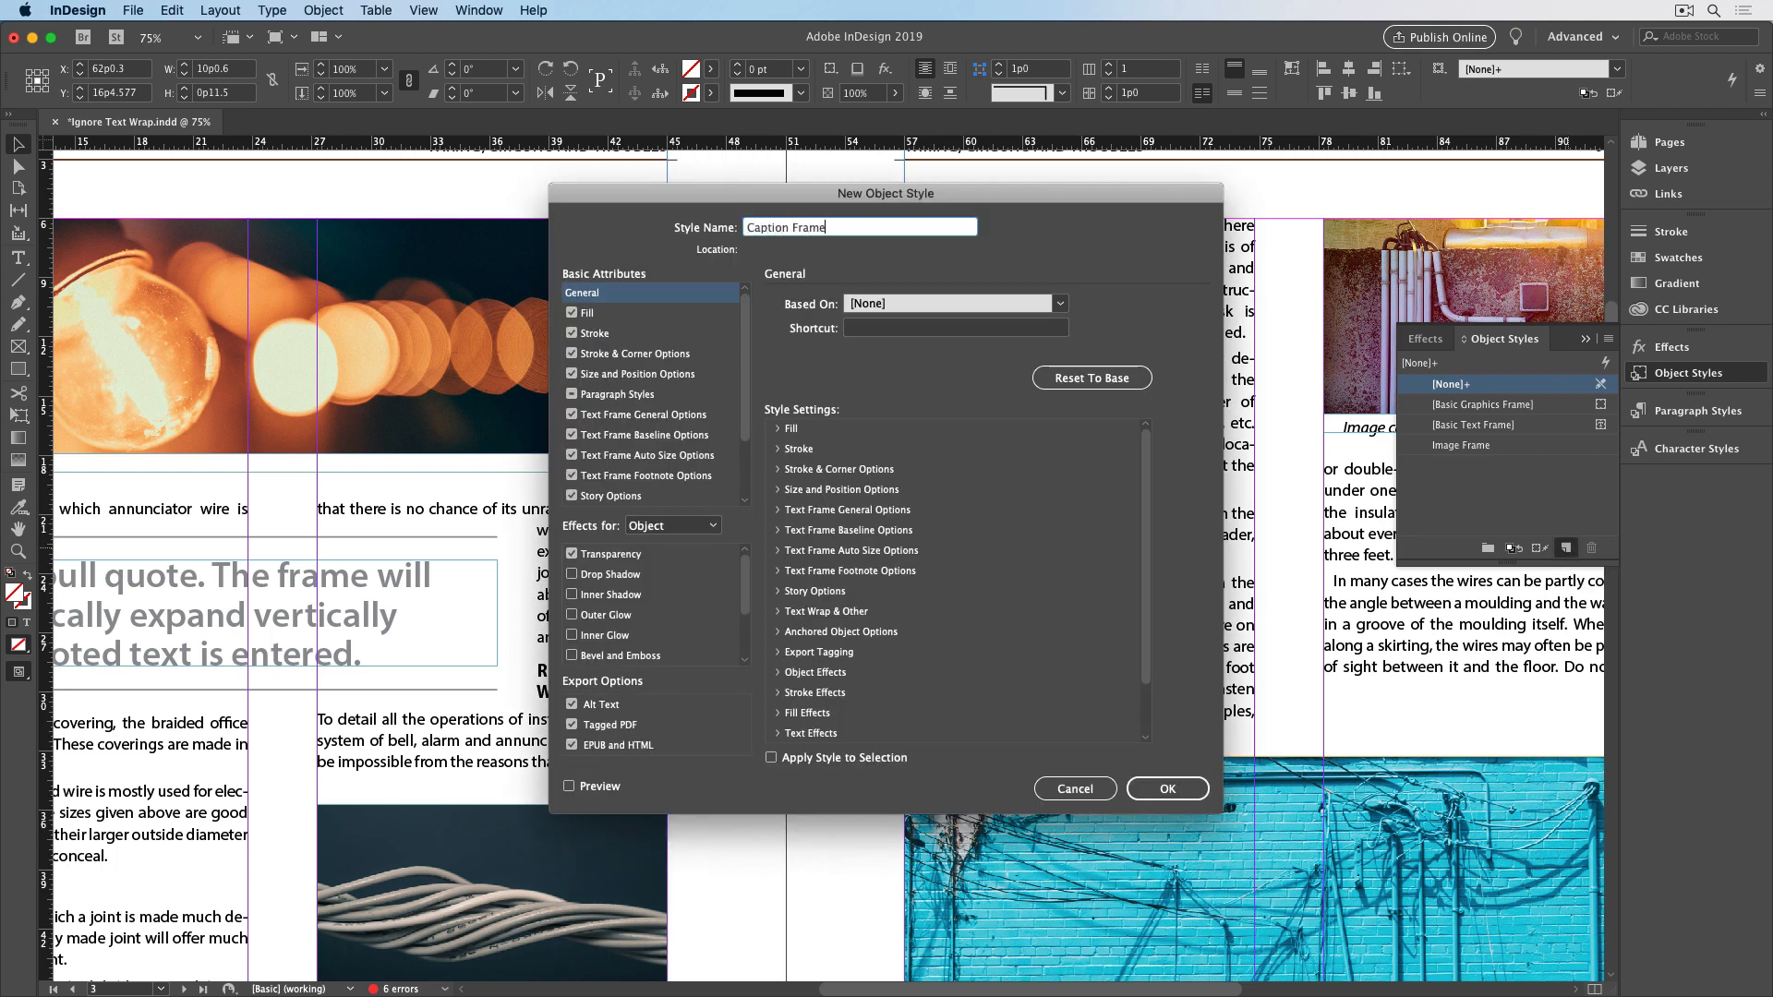
{"action": "left_click", "coordinate": [643, 414]}
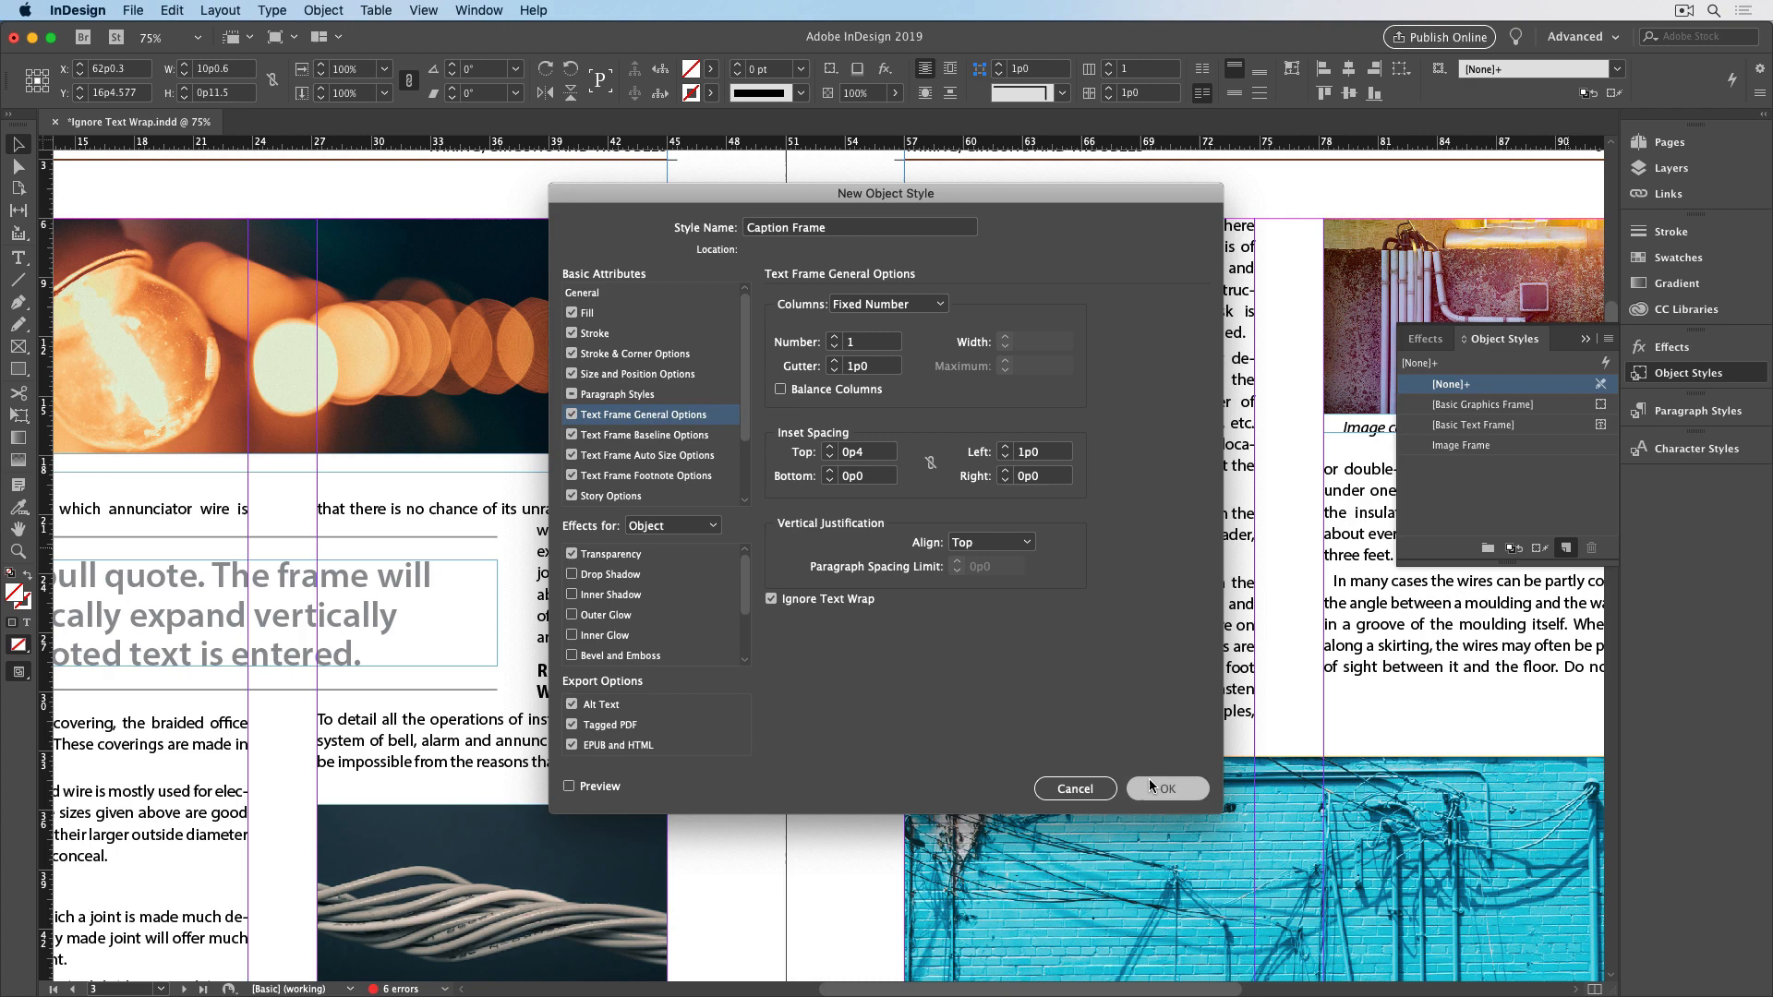
{"action": "left_click", "coordinate": [1166, 788]}
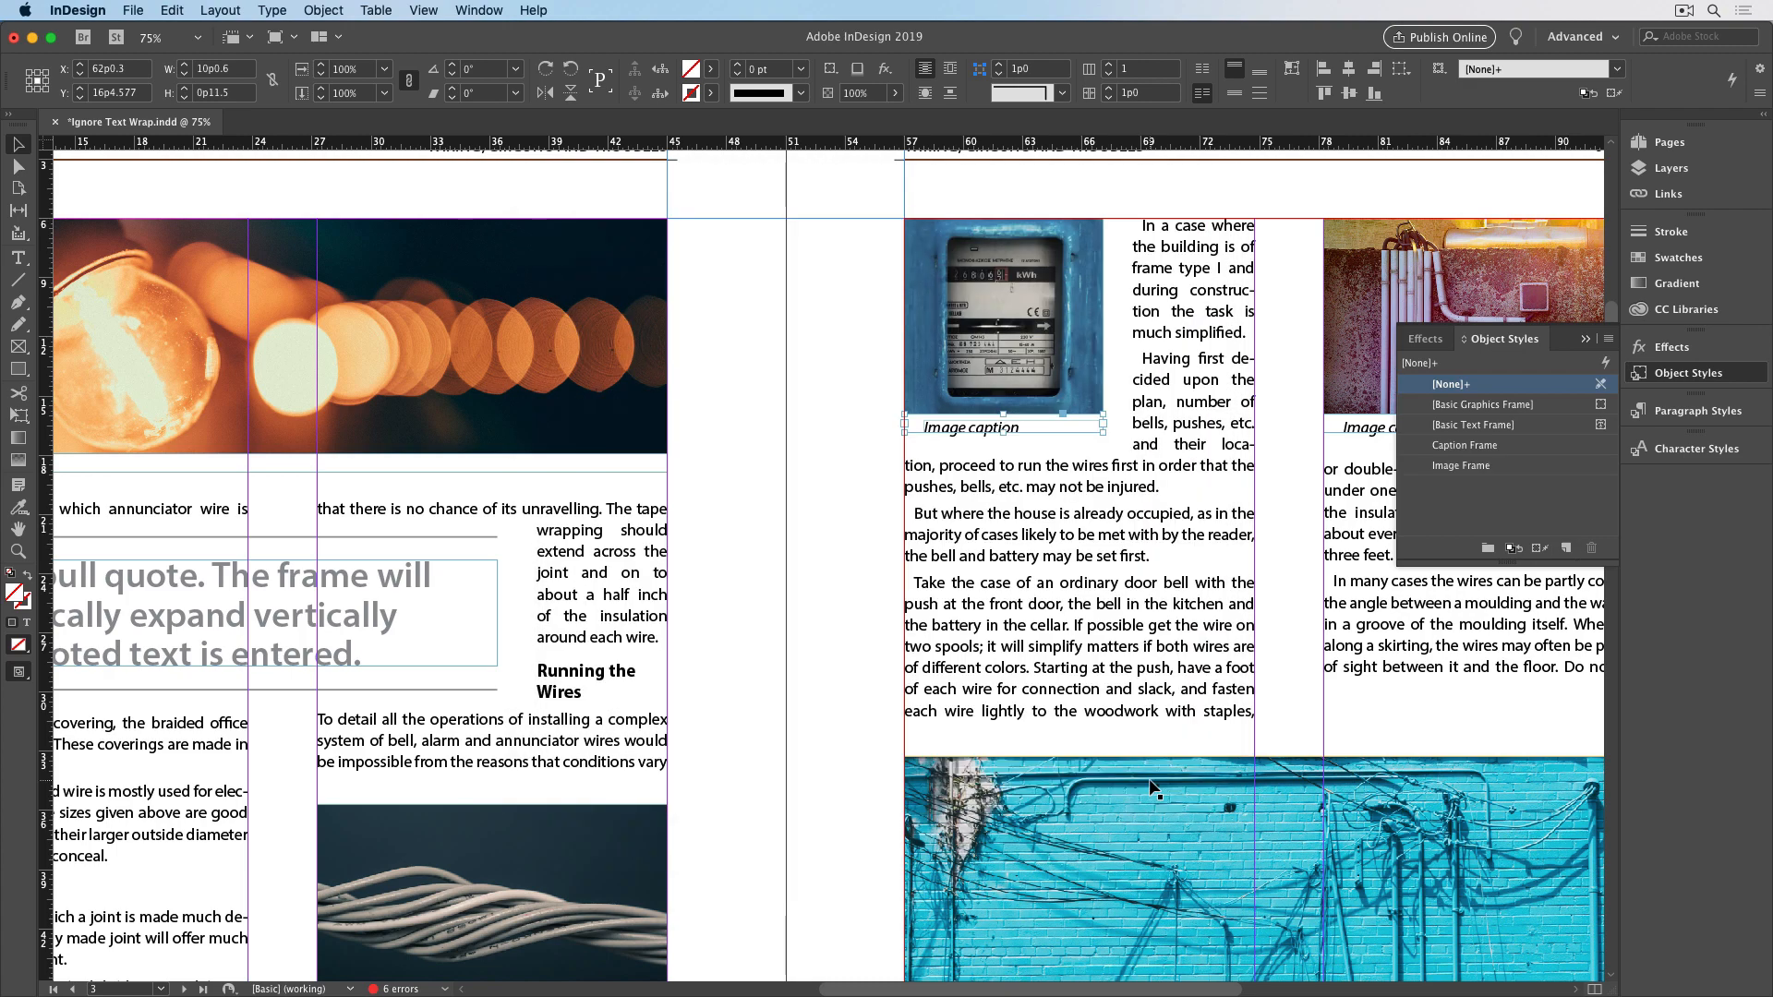